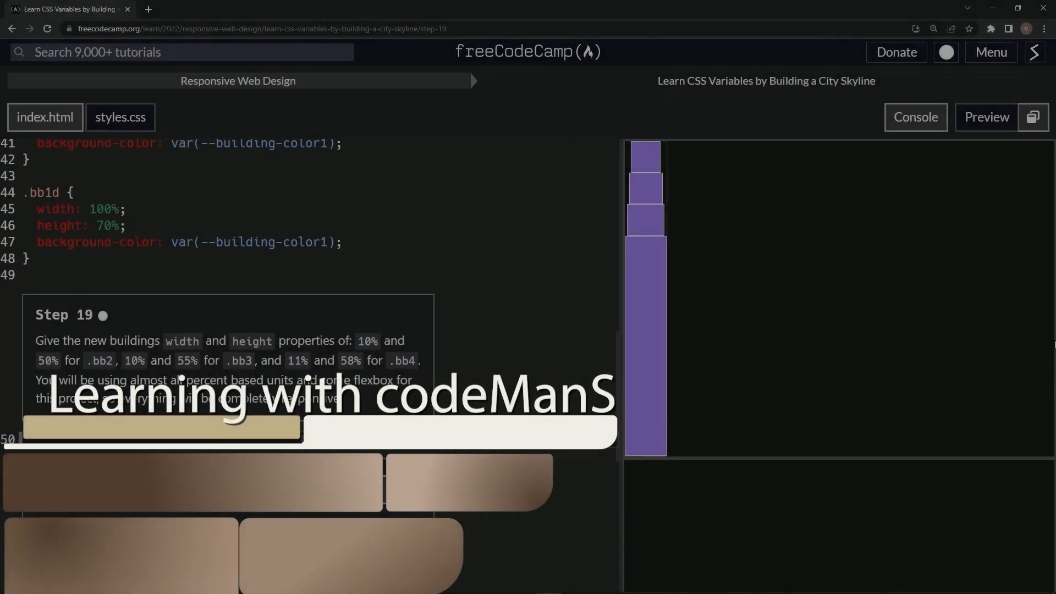
pyautogui.moveTo(593, 129)
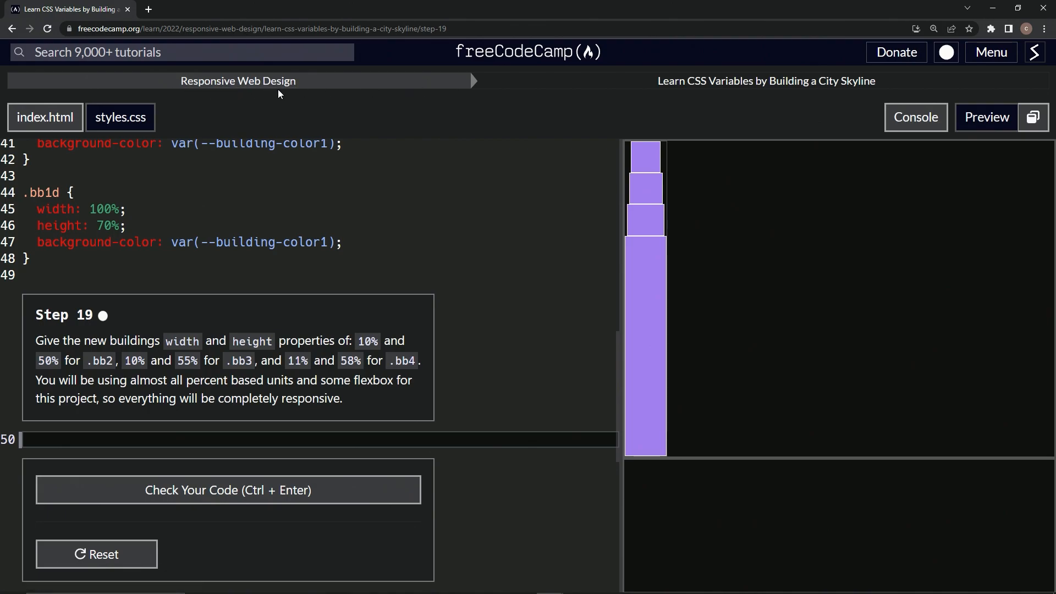
pyautogui.moveTo(770, 98)
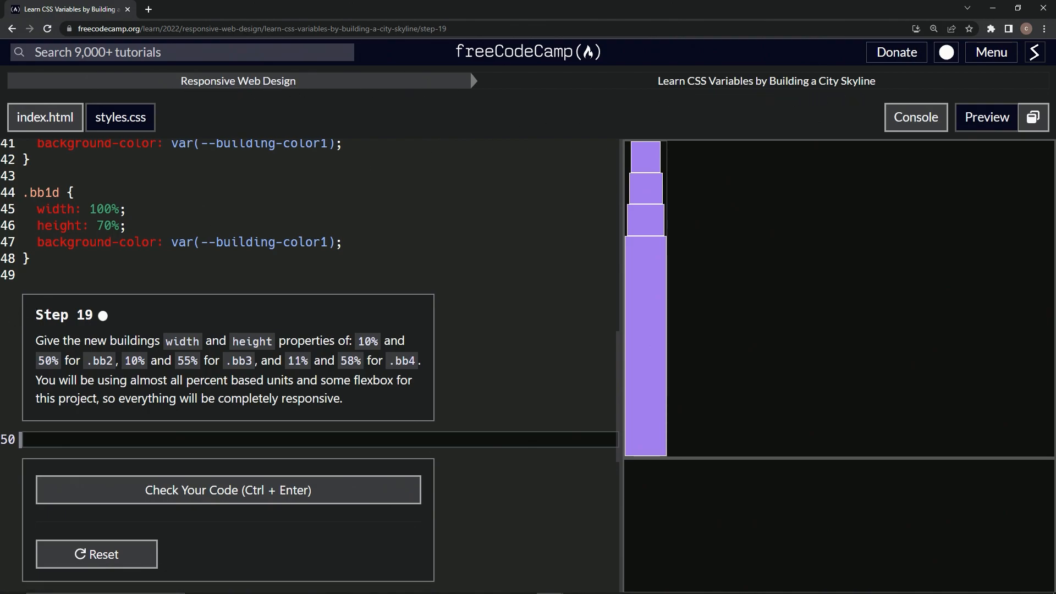
pyautogui.moveTo(142, 309)
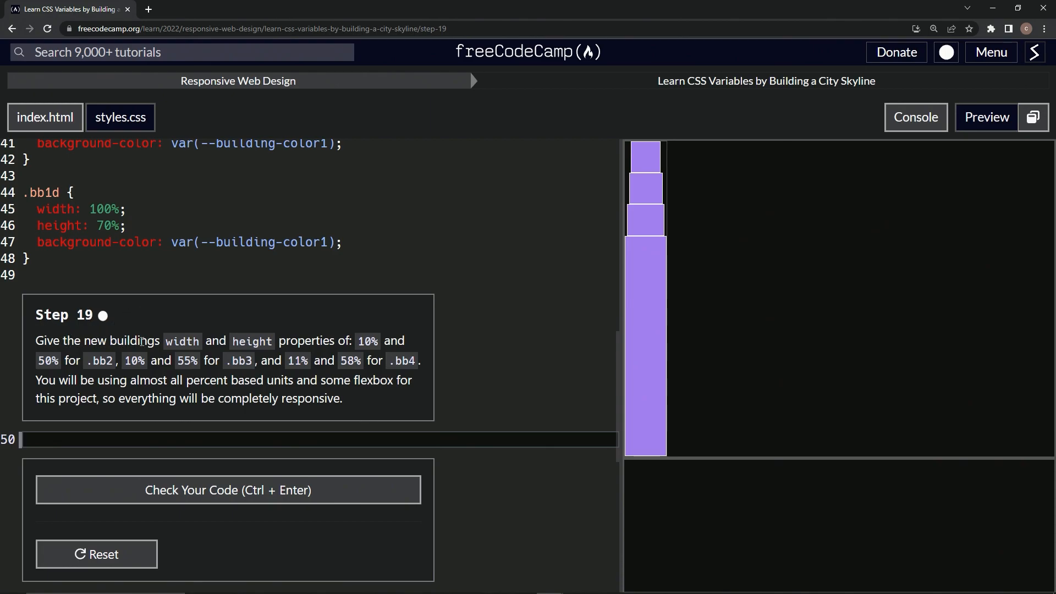
pyautogui.moveTo(358, 347)
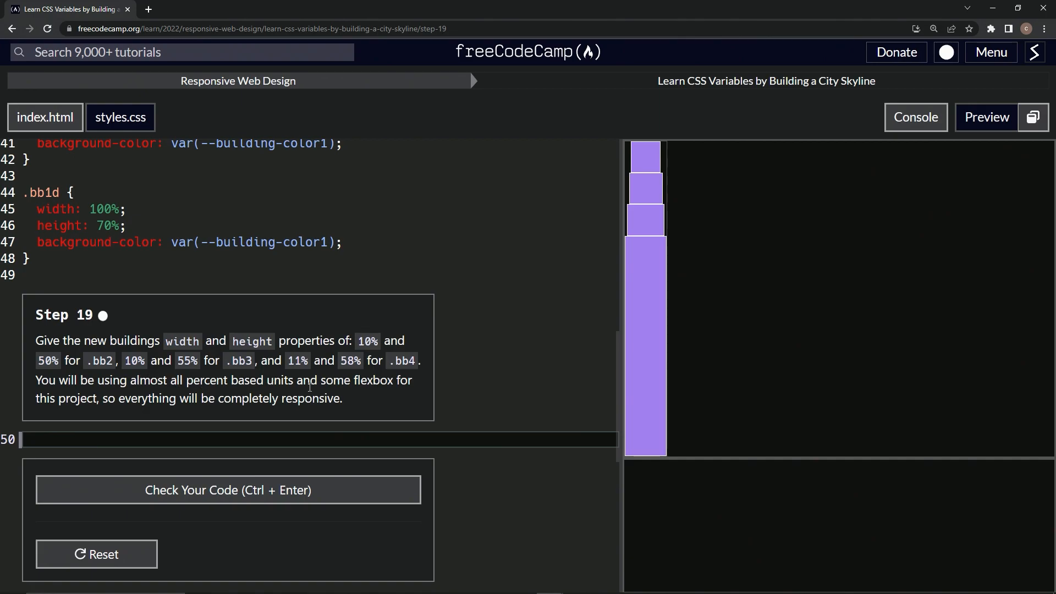
pyautogui.moveTo(117, 408)
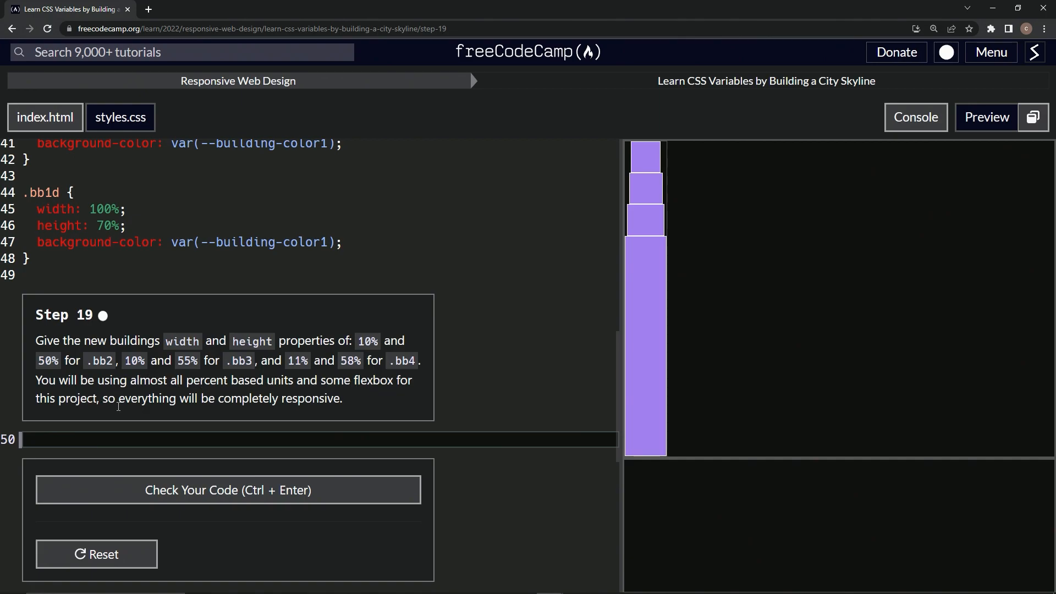
pyautogui.moveTo(330, 414)
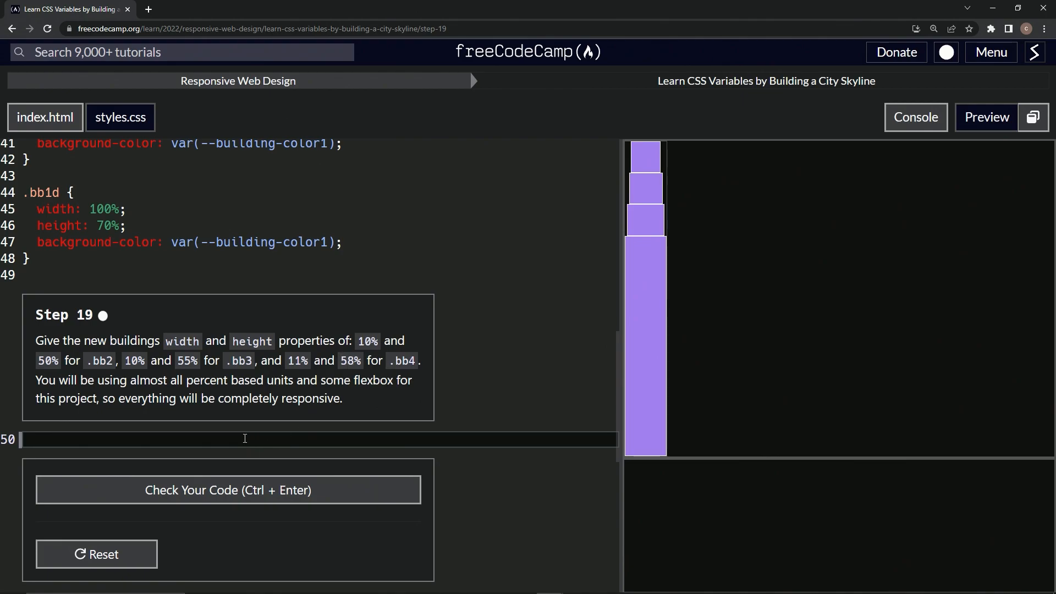
pyautogui.moveTo(135, 321)
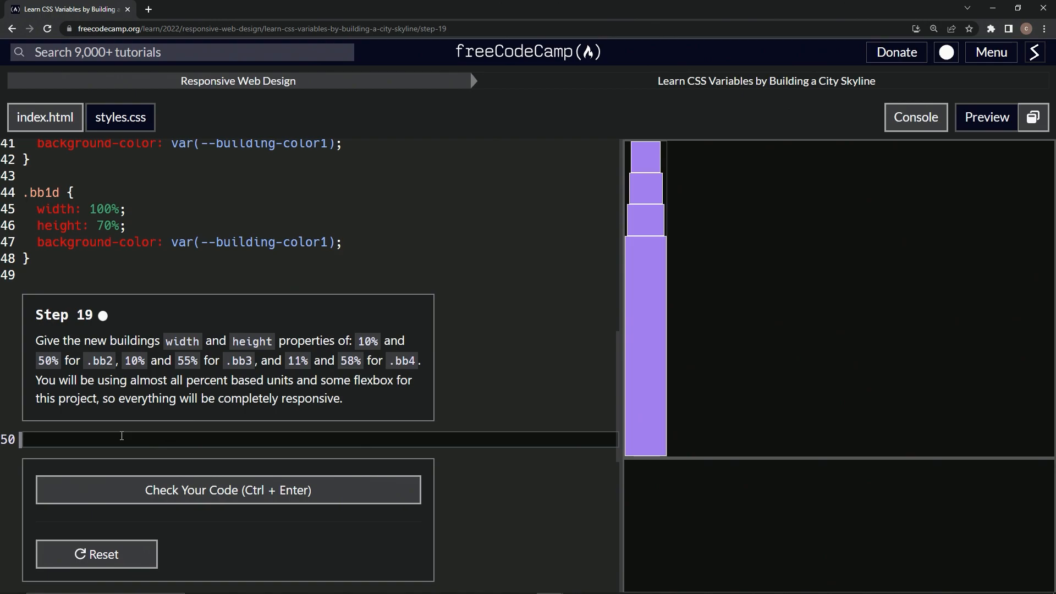
# Step: Write the .bb rule on line 50 with width: 10% and height: 5%
pyautogui.write('.bb')
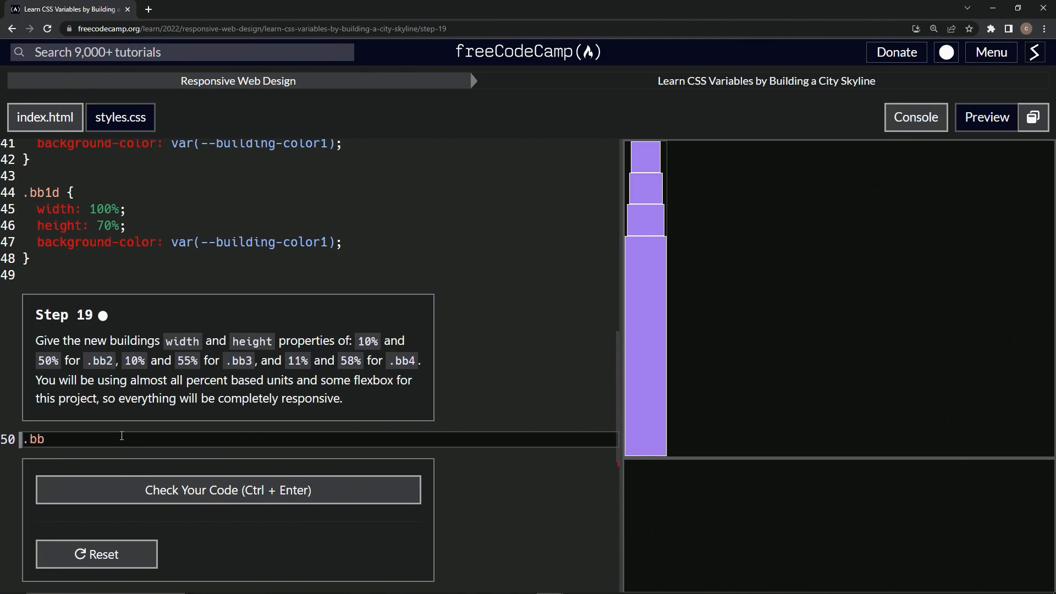
pyautogui.write('{')
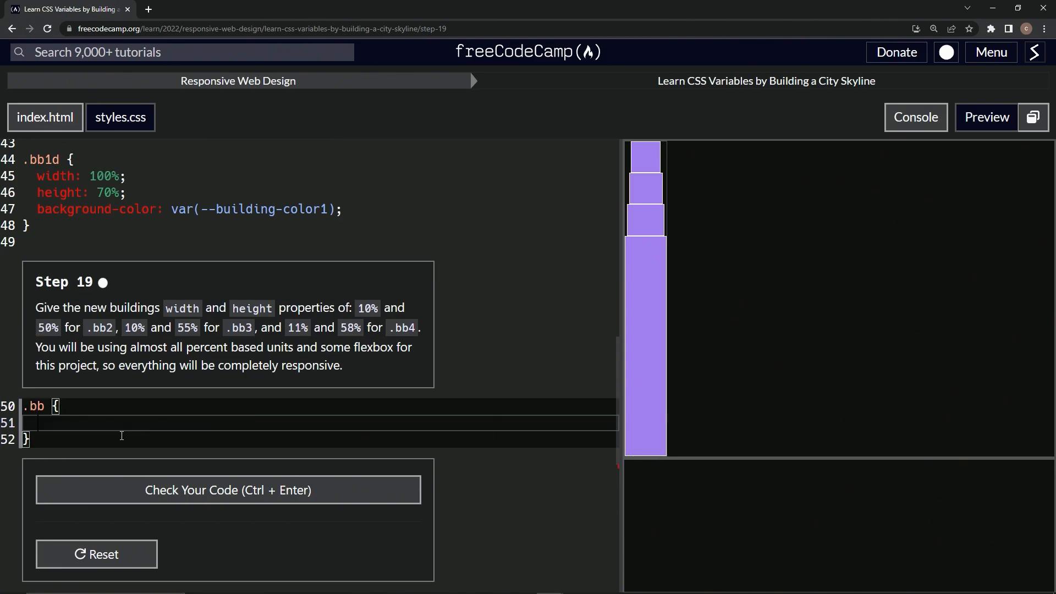
pyautogui.write('wit')
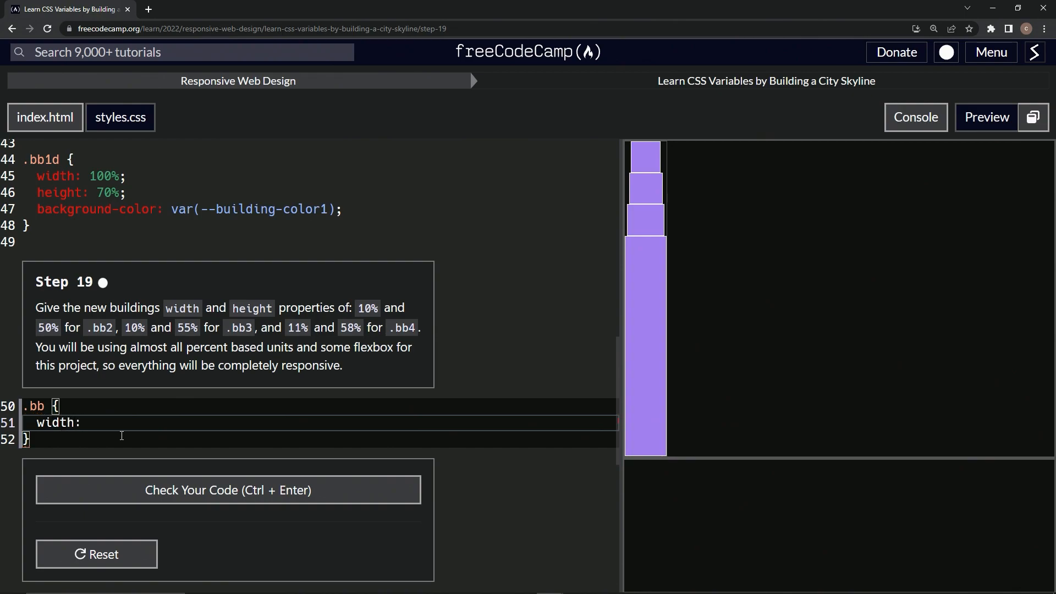
pyautogui.write('1')
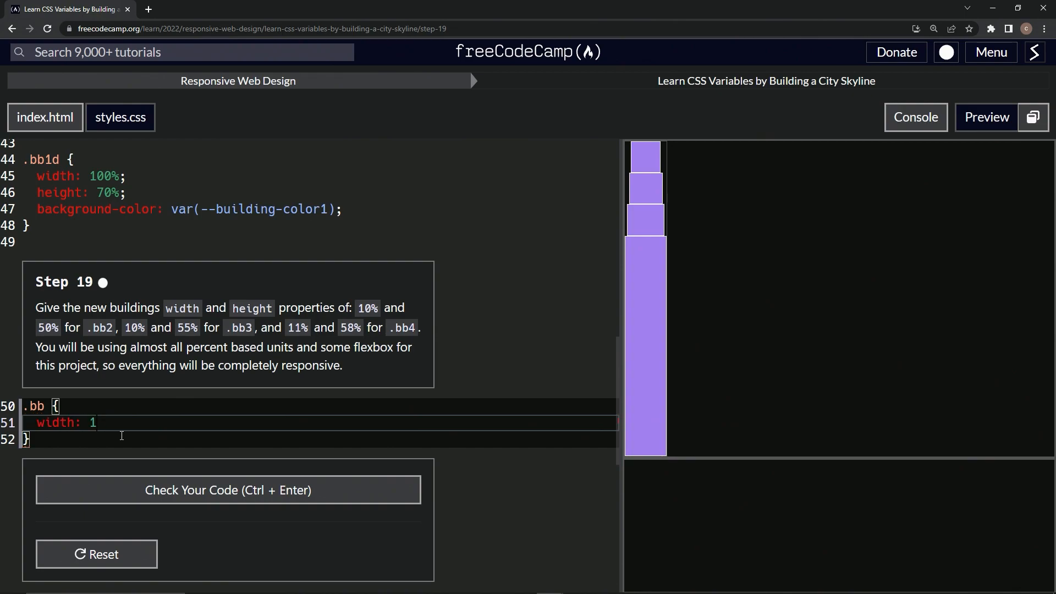
pyautogui.write('0')
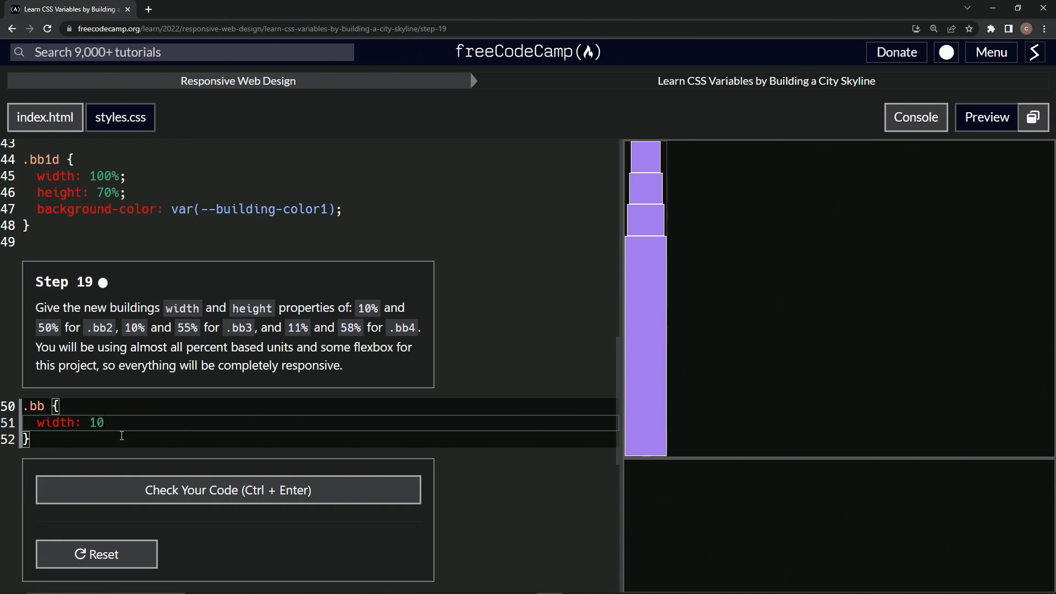
pyautogui.write('%;')
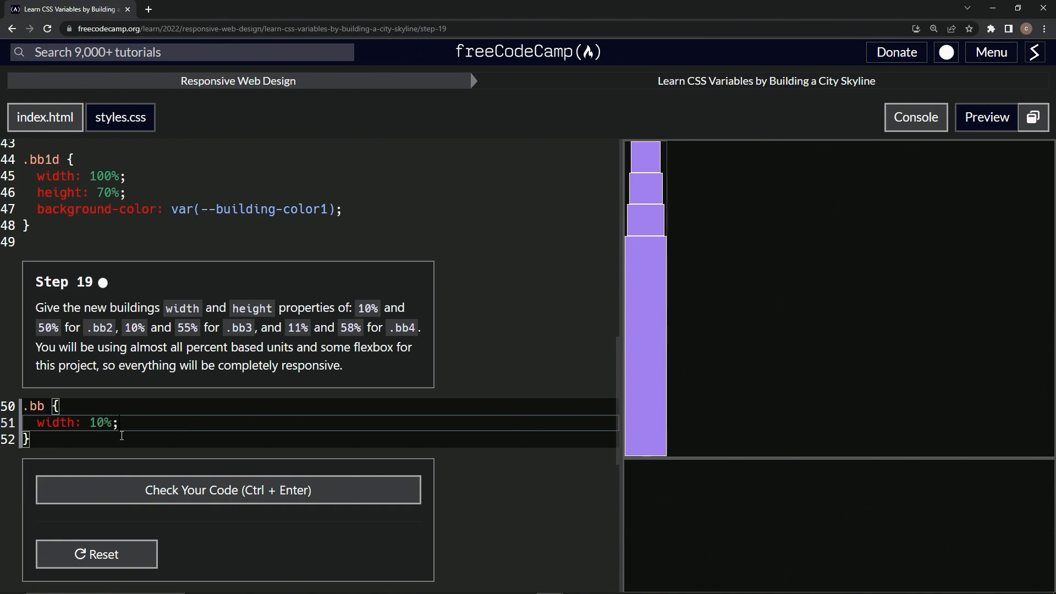
pyautogui.write('height')
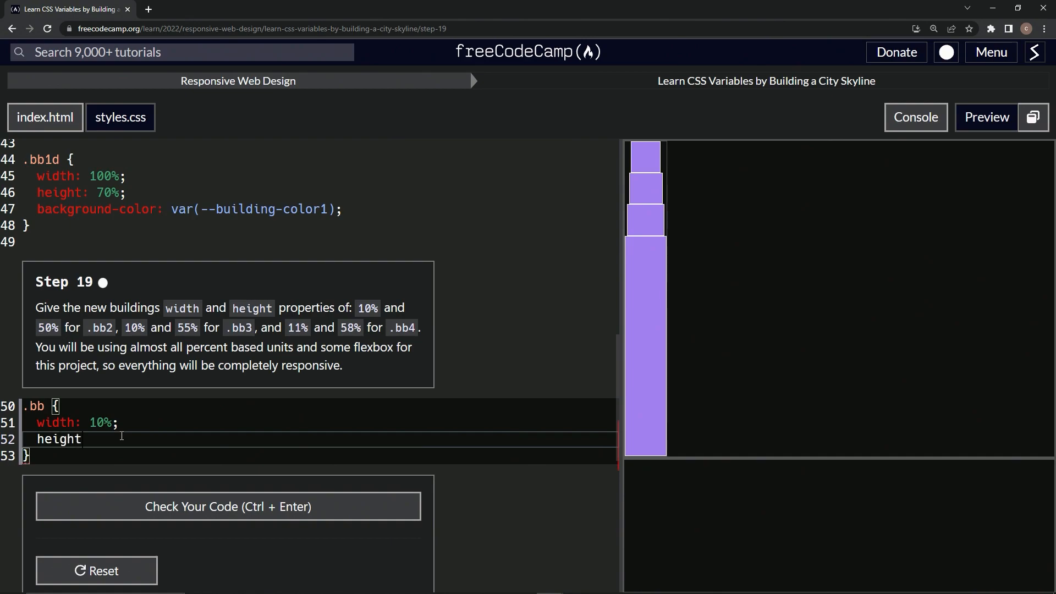
pyautogui.write(':')
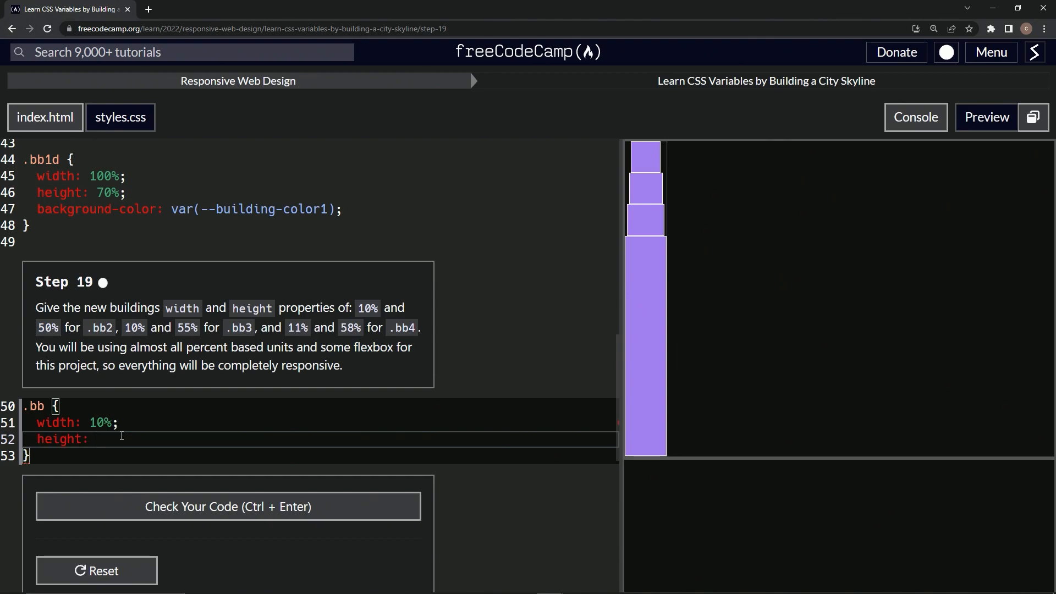
pyautogui.write('5%')
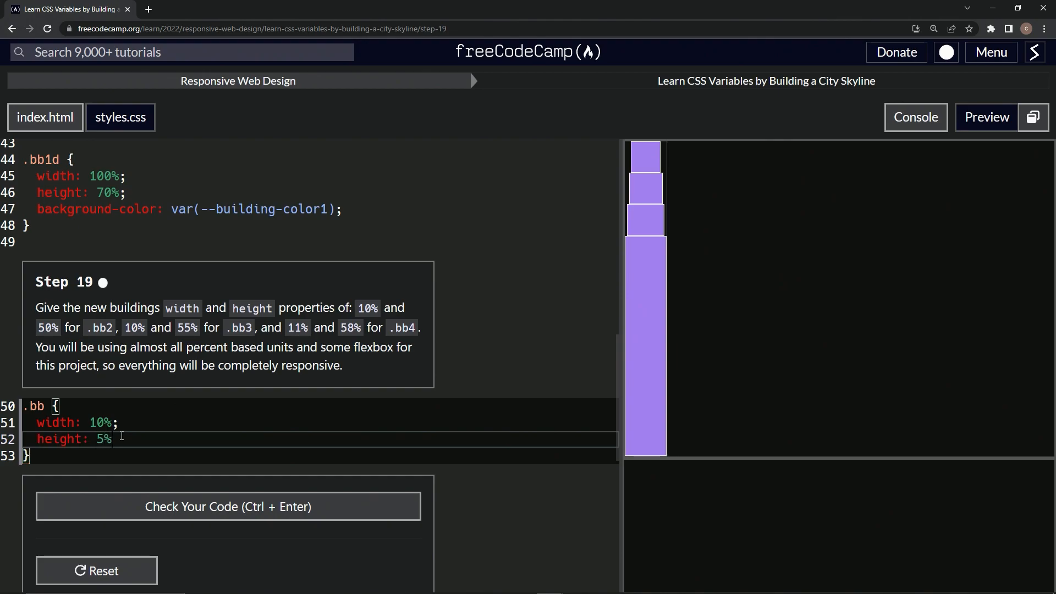
pyautogui.write(';')
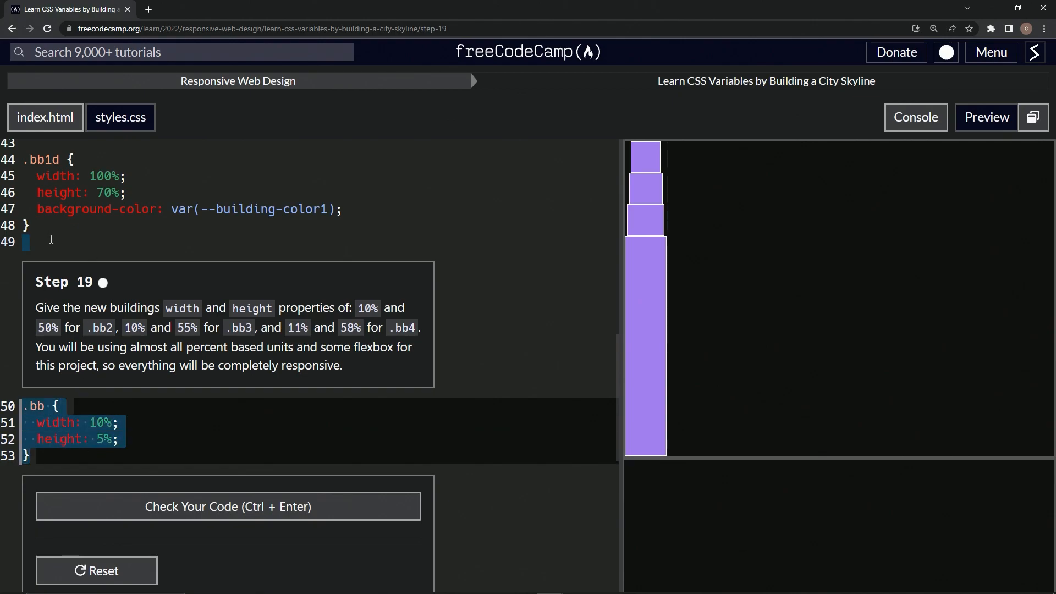
# Step: Size .bb2, .bb3, .bb4 at 10%/50%, 10%/55%, 11%/58%, then submit step 19 for step 20
pyautogui.click(32, 455)
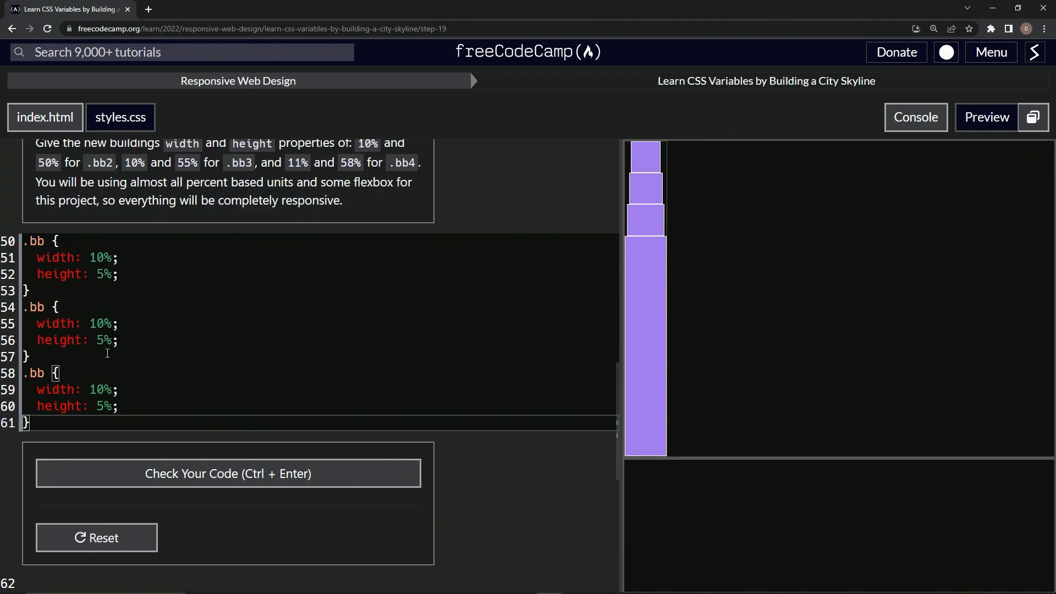
pyautogui.write('2')
pyautogui.click(319, 389)
pyautogui.write('1')
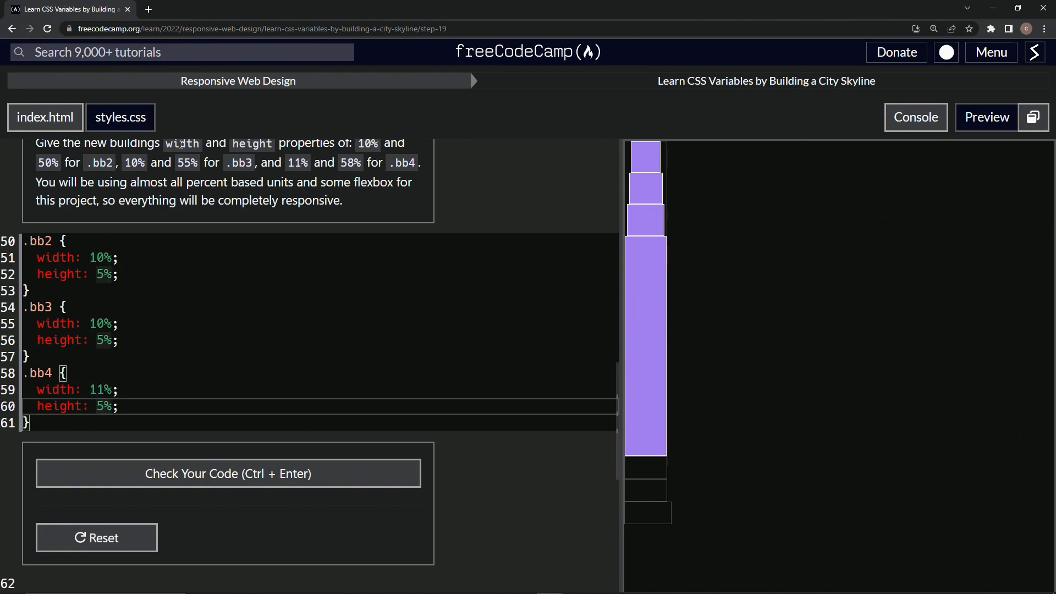
pyautogui.write('58')
pyautogui.click(309, 341)
pyautogui.write('5')
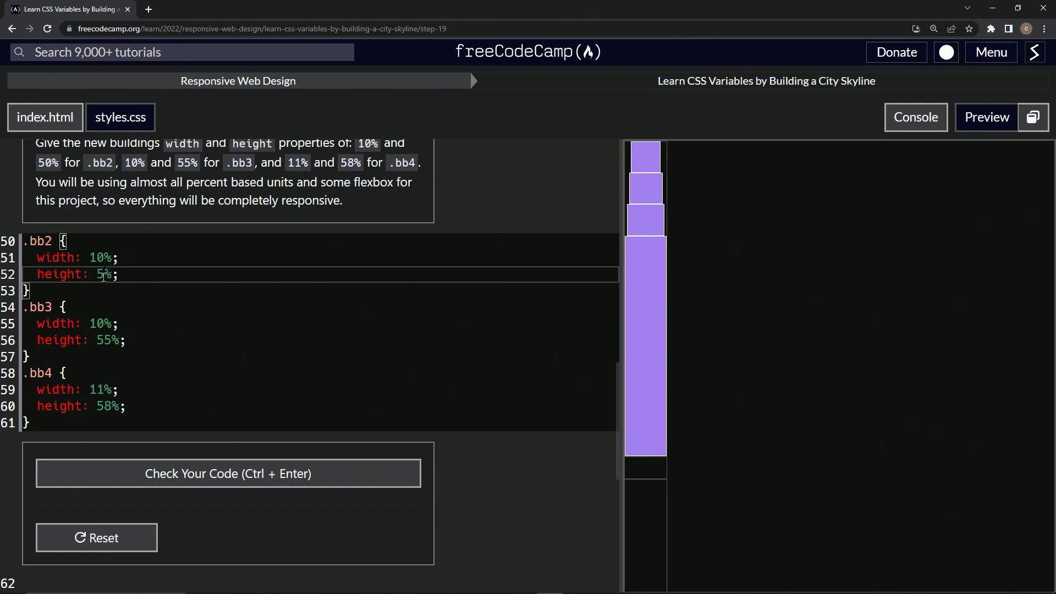
pyautogui.write('0')
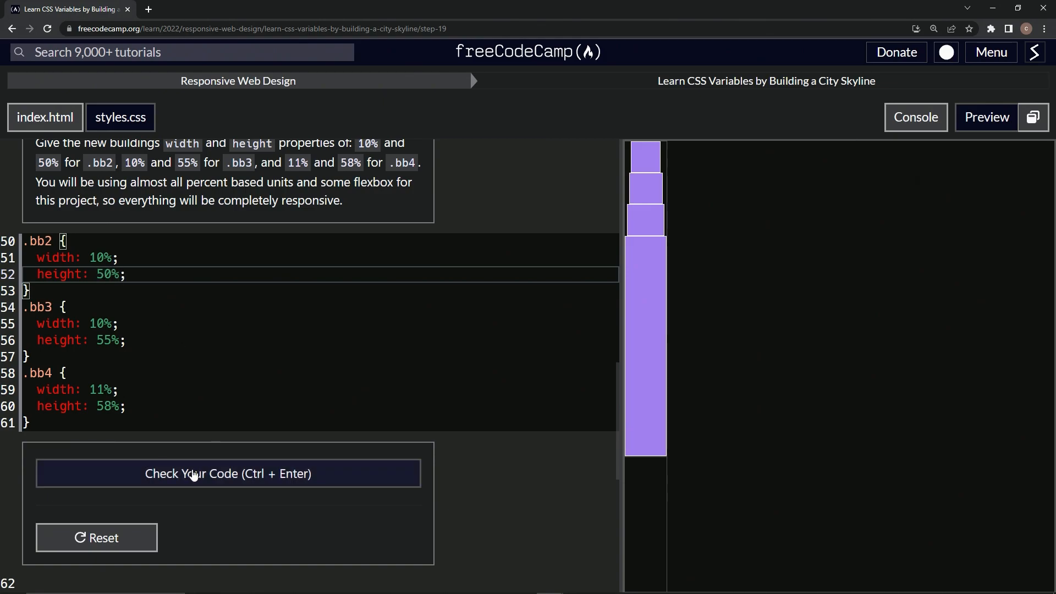
pyautogui.click(228, 474)
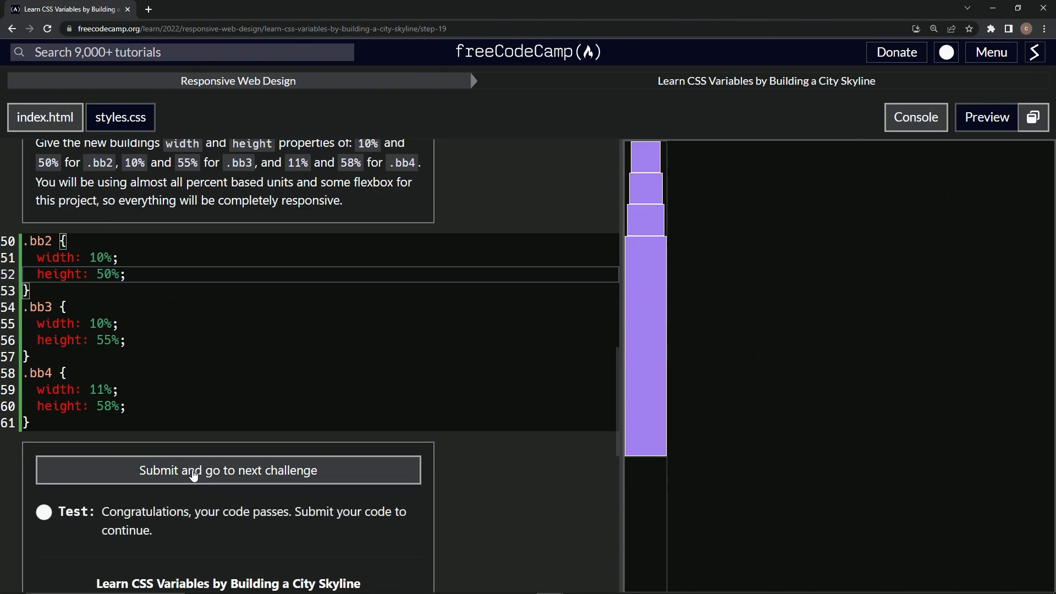
pyautogui.click(228, 471)
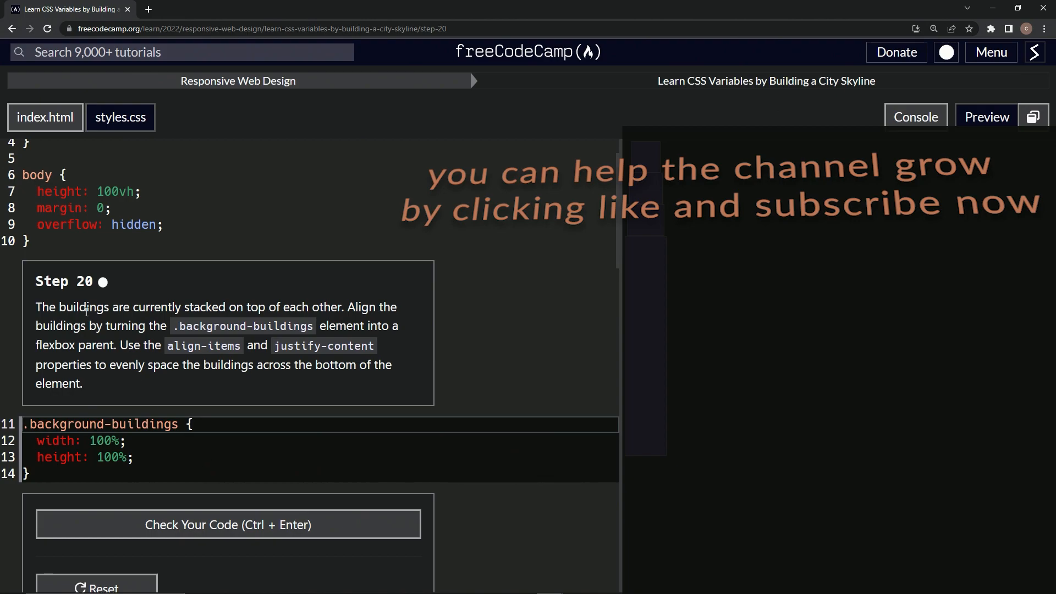